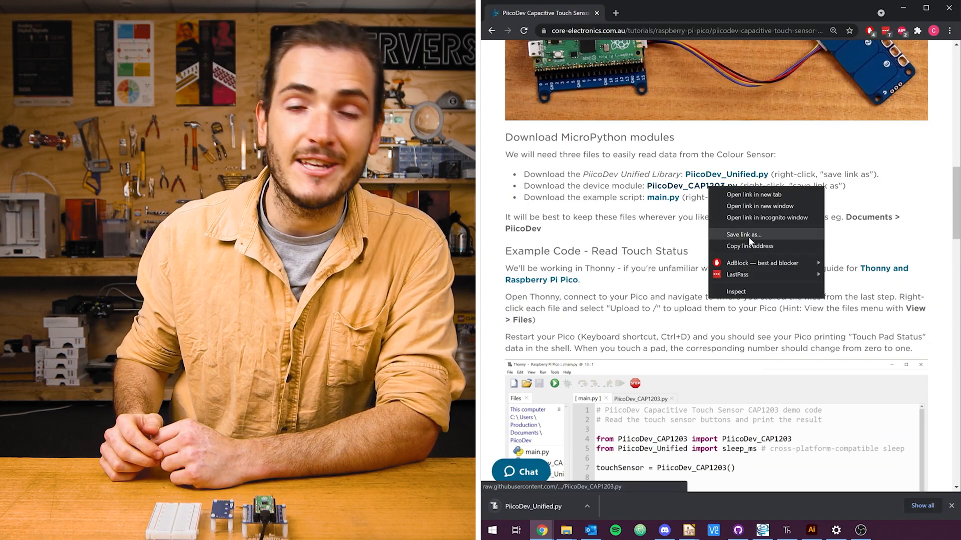
Save the PiicoDev_CAP1203.py device module link to the computer.
{"action": "right_click", "coordinate": [663, 198]}
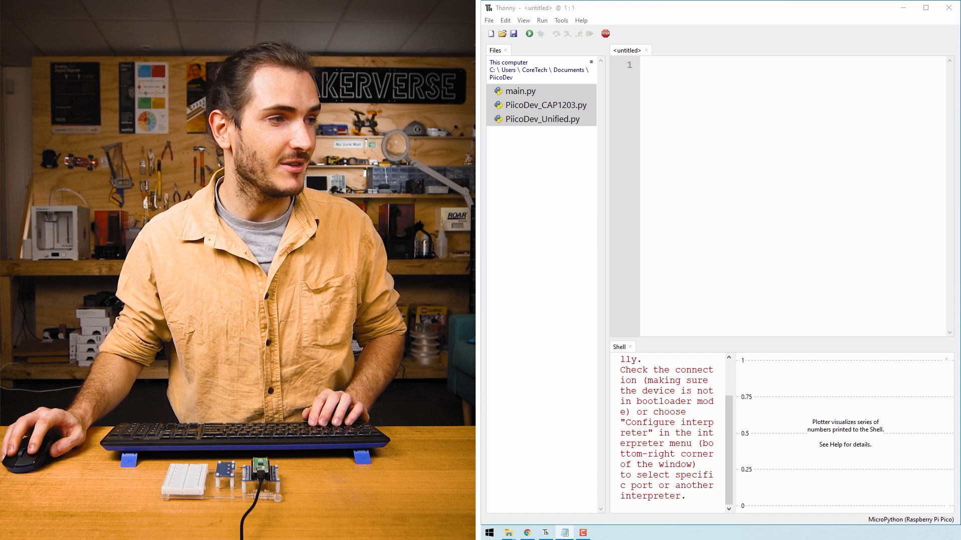
Restart the Pico connection and upload main.py, PiicoDev_CAP1203.py and PiicoDev_Unified.py to /.
{"action": "left_click", "coordinate": [543, 119]}
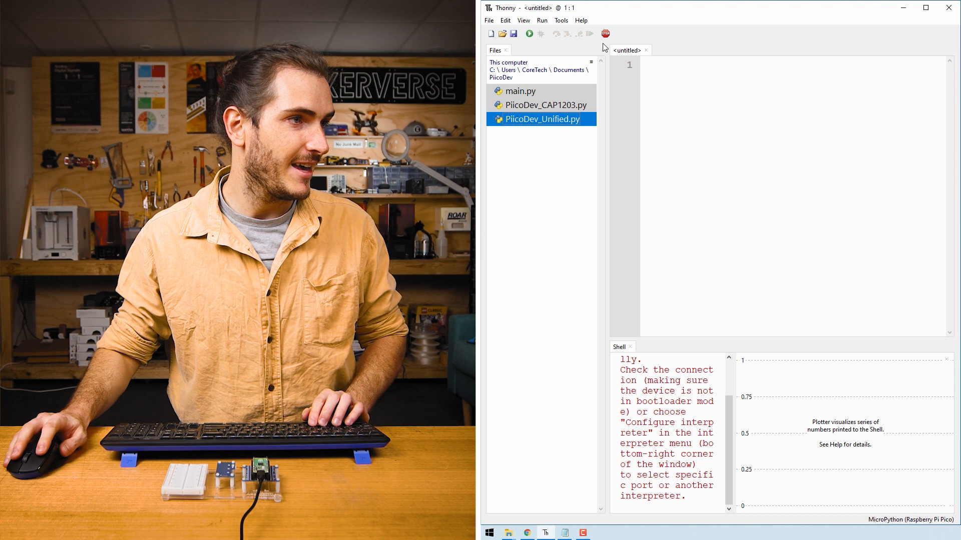
{"action": "mouse_move", "coordinate": [604, 33]}
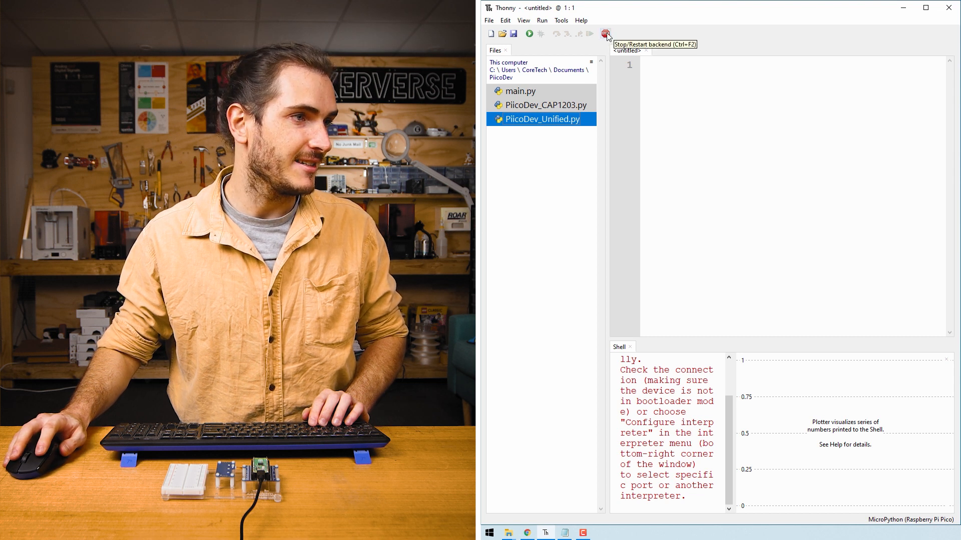
{"action": "left_click", "coordinate": [606, 34]}
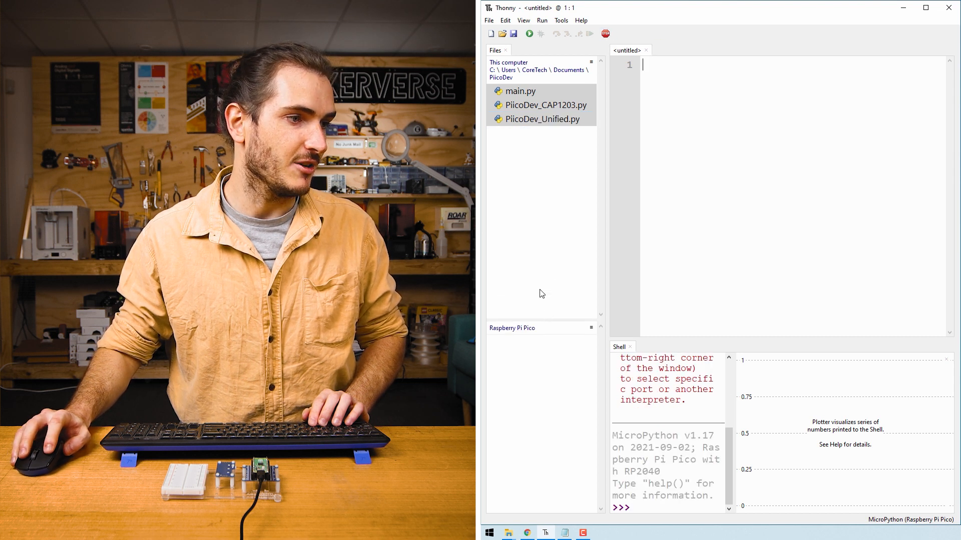
{"action": "mouse_move", "coordinate": [555, 393]}
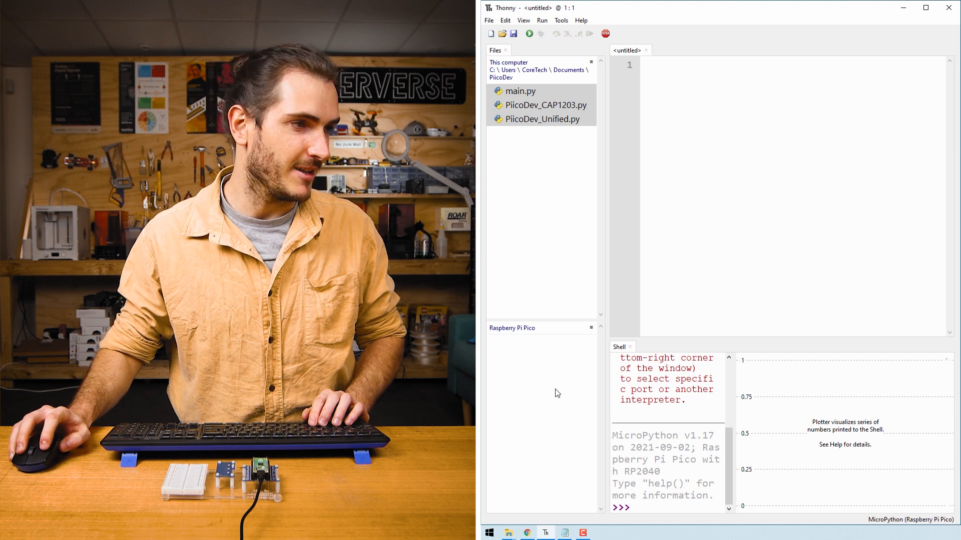
{"action": "left_click", "coordinate": [519, 90]}
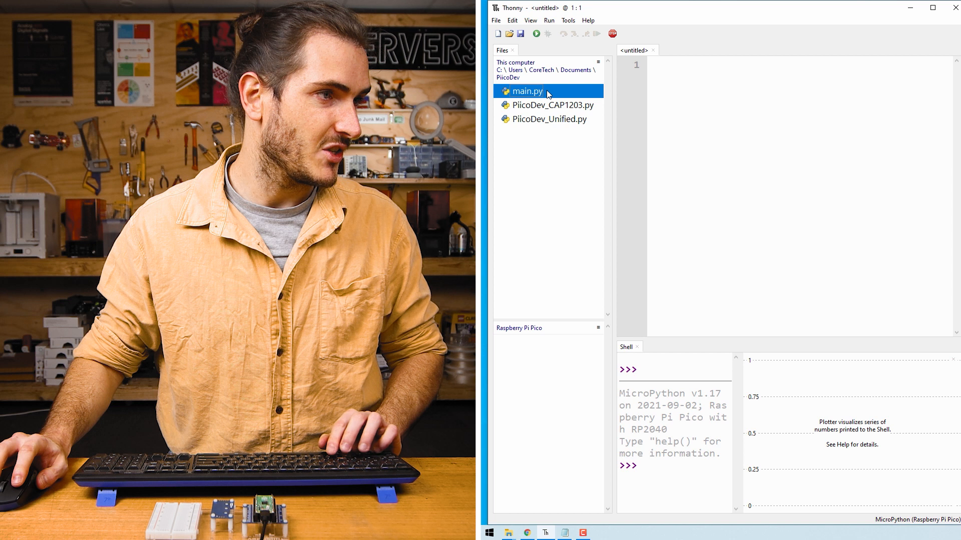
{"action": "mouse_move", "coordinate": [558, 125]}
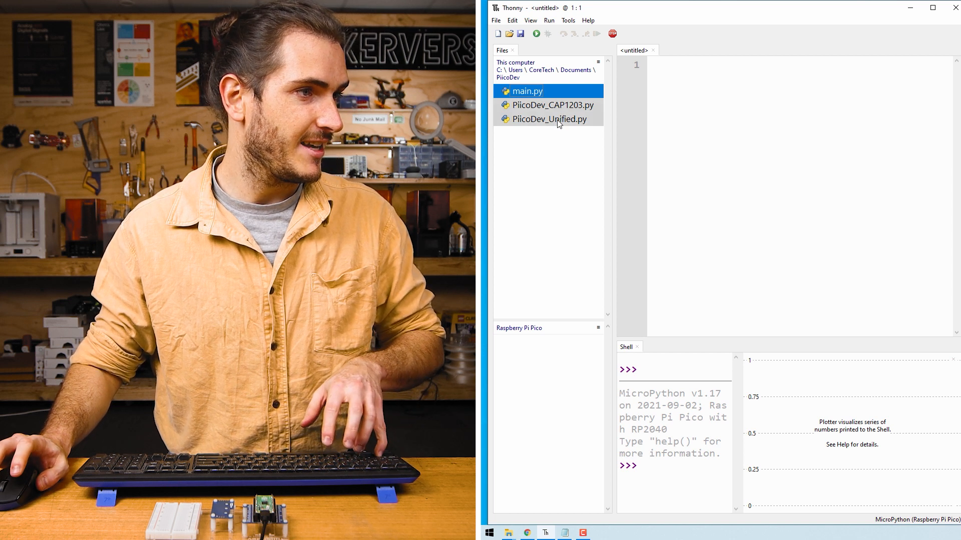
{"action": "right_click", "coordinate": [549, 119]}
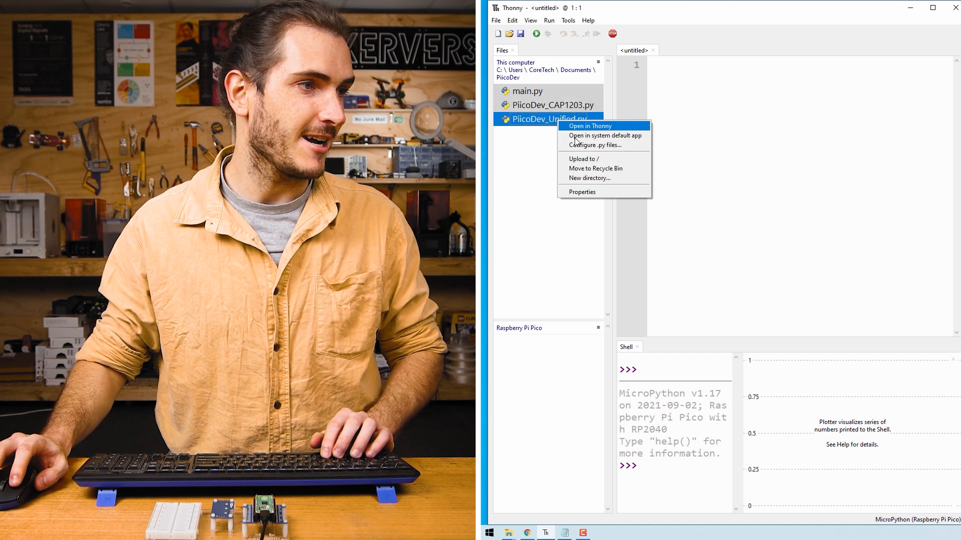
{"action": "left_click", "coordinate": [582, 159]}
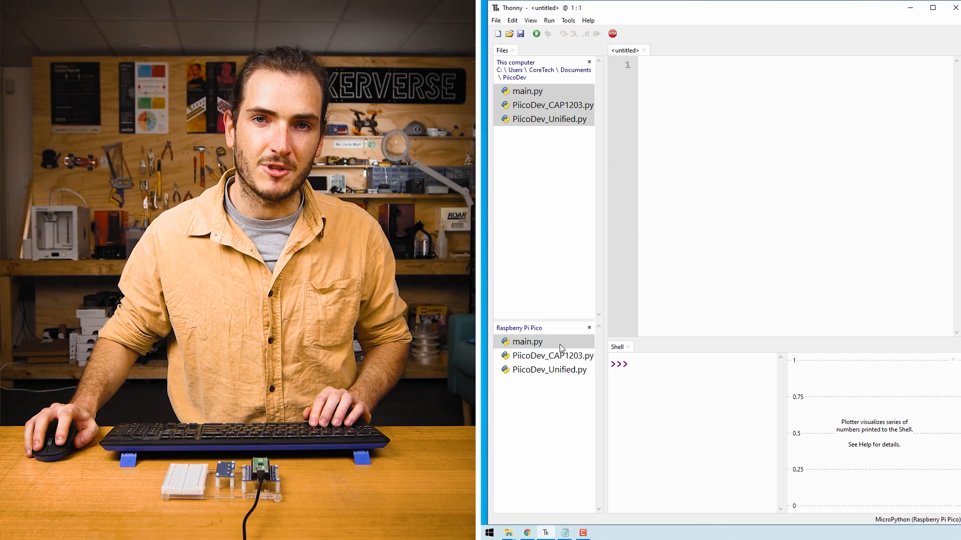
Run main.py from the Pico so the shell prints touch pad statuses 0 0 0.
{"action": "double_click", "coordinate": [527, 341]}
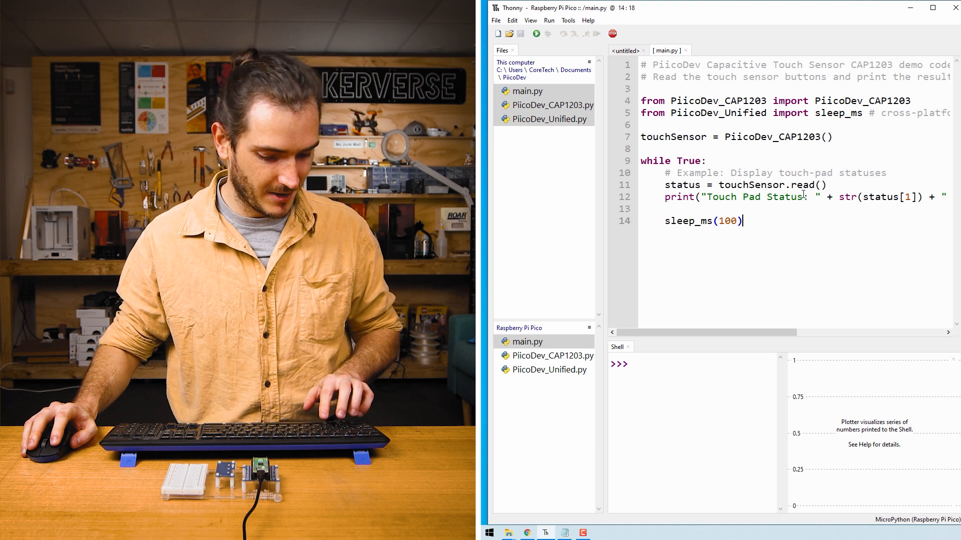
{"action": "left_click", "coordinate": [535, 33]}
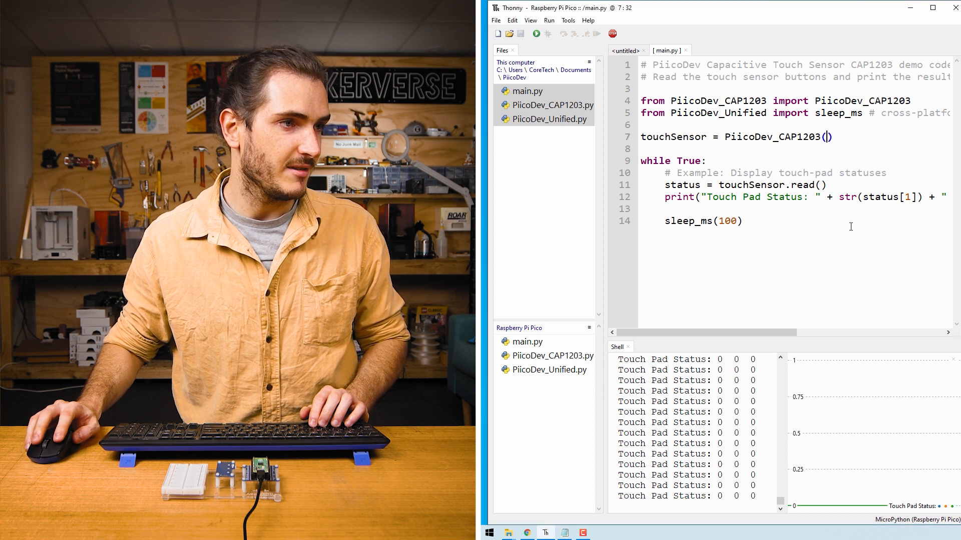
Pass touchmode='single' to PiicoDev_CAP1203() on line 7.
{"action": "type", "text": "touchmode"}
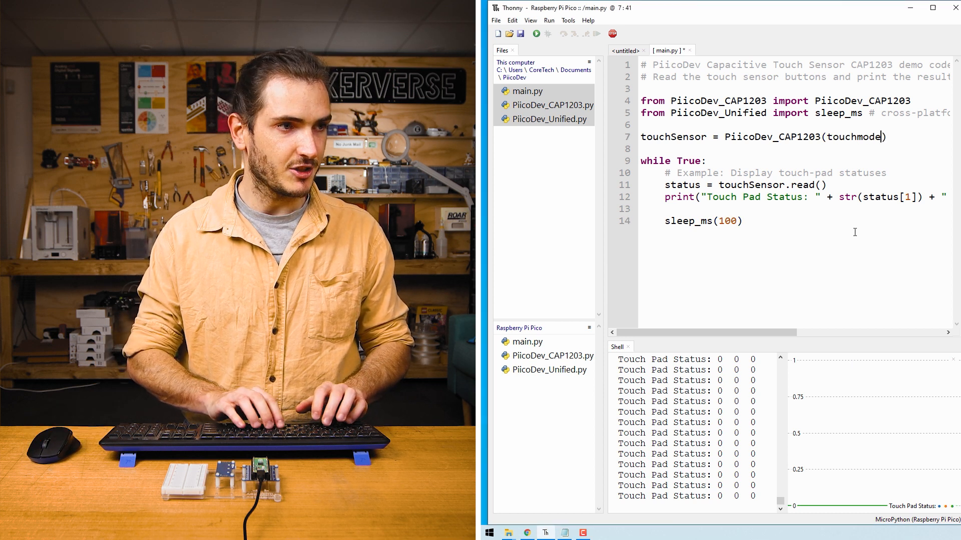
{"action": "type", "text": "='sign'"}
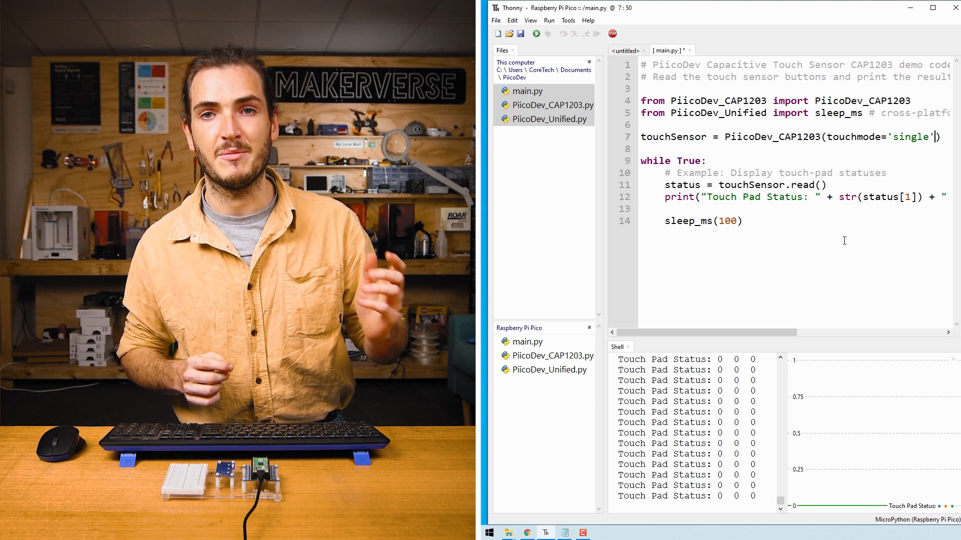
Add a sensitivity=0... argument after touchmode='single' and save main.py to the Pico.
{"action": "scroll", "scroll_direction": "right", "scroll_amount": 3}
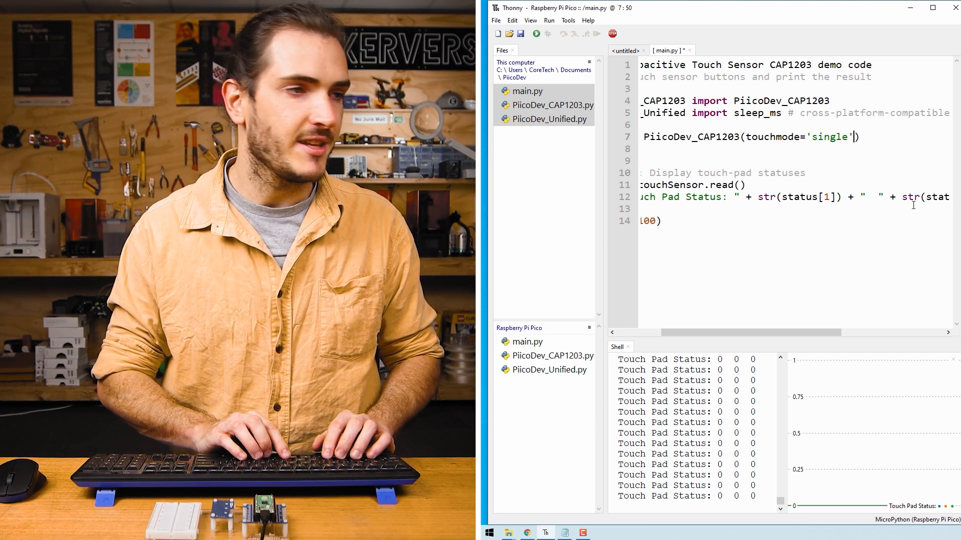
{"action": "type", "text": ",s"}
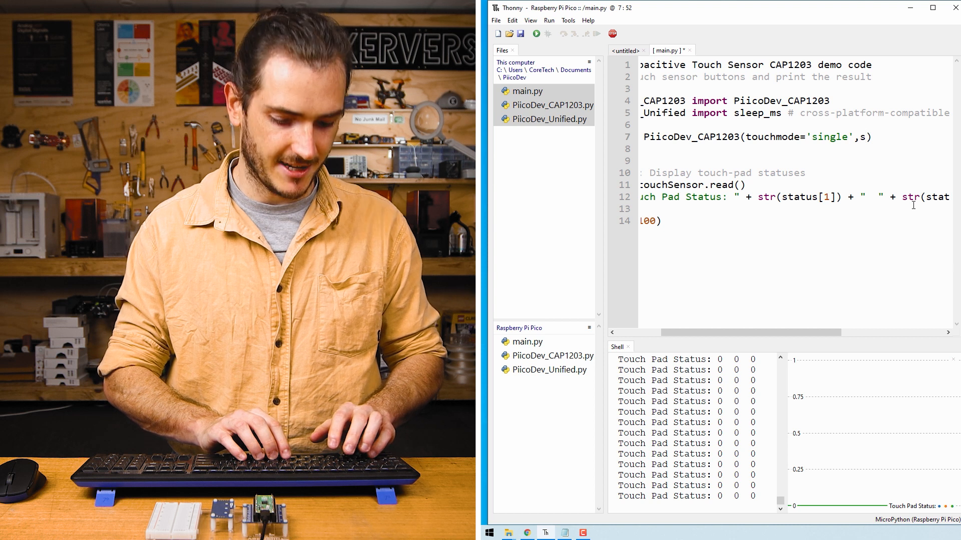
{"action": "type", "text": "sensitivity"}
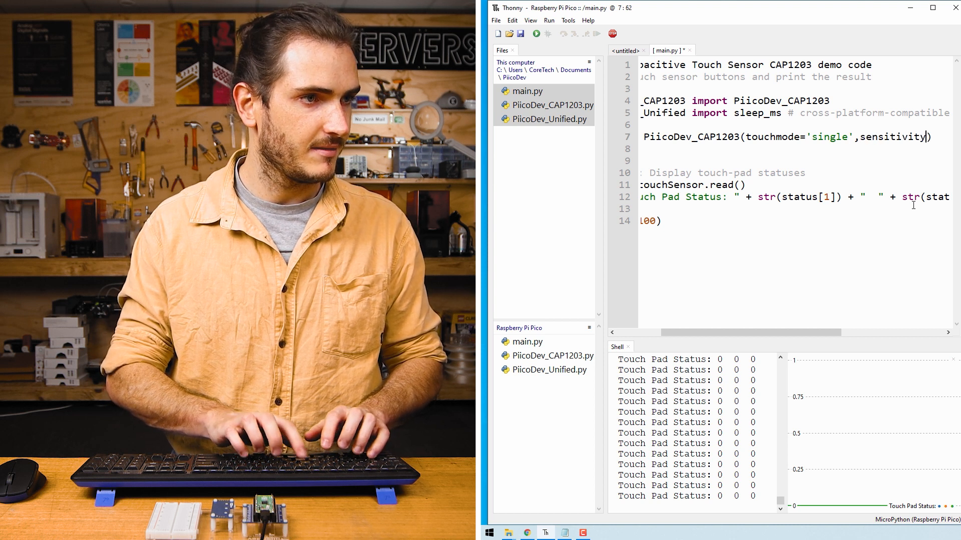
{"action": "type", "text": "="}
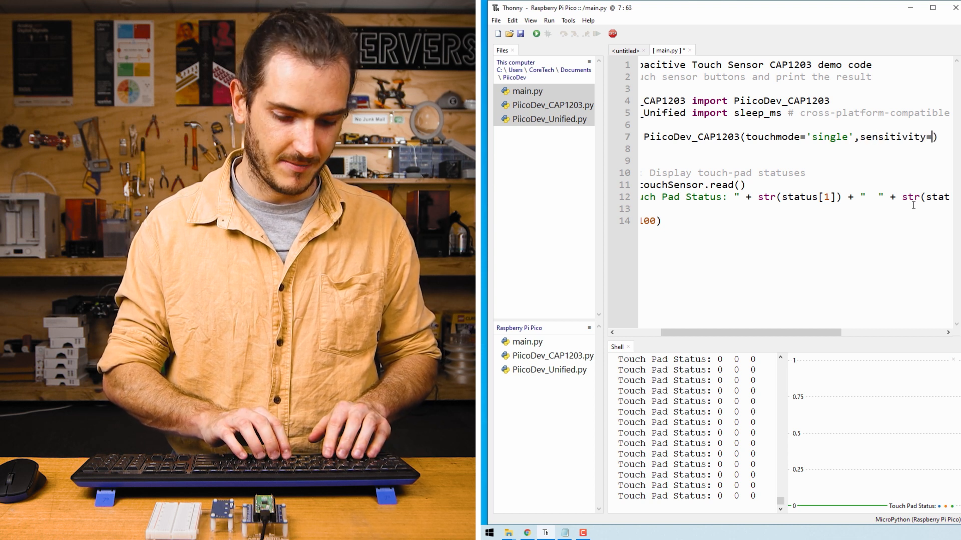
{"action": "type", "text": "0"}
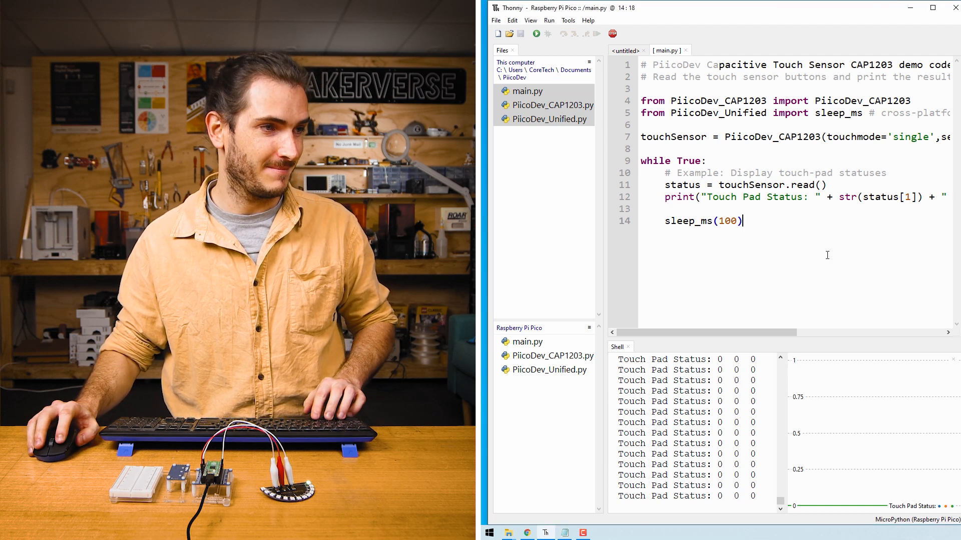
Paste the touch-controlled RGB LED script over main.py and review its colour print lines.
{"action": "key", "text": "ctrl+a"}
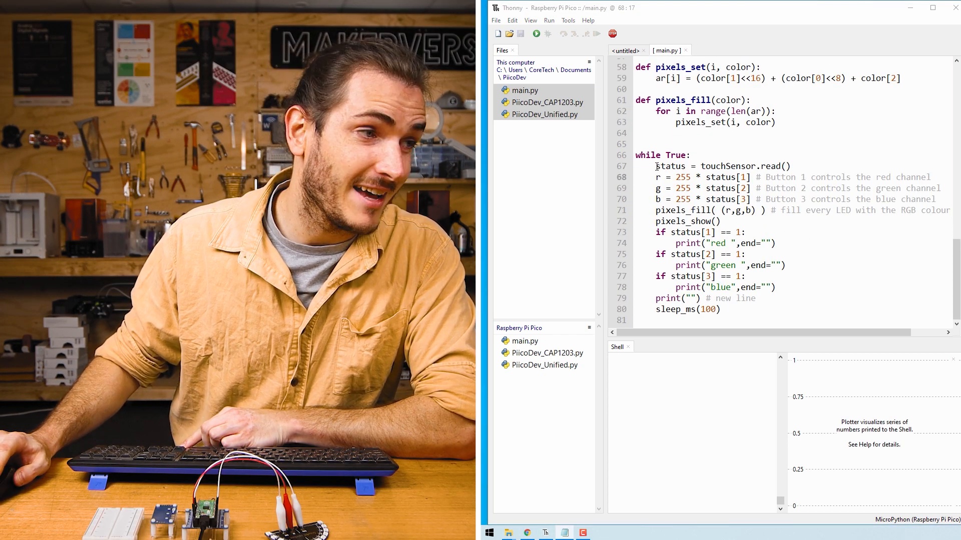
{"action": "double_click", "coordinate": [772, 166]}
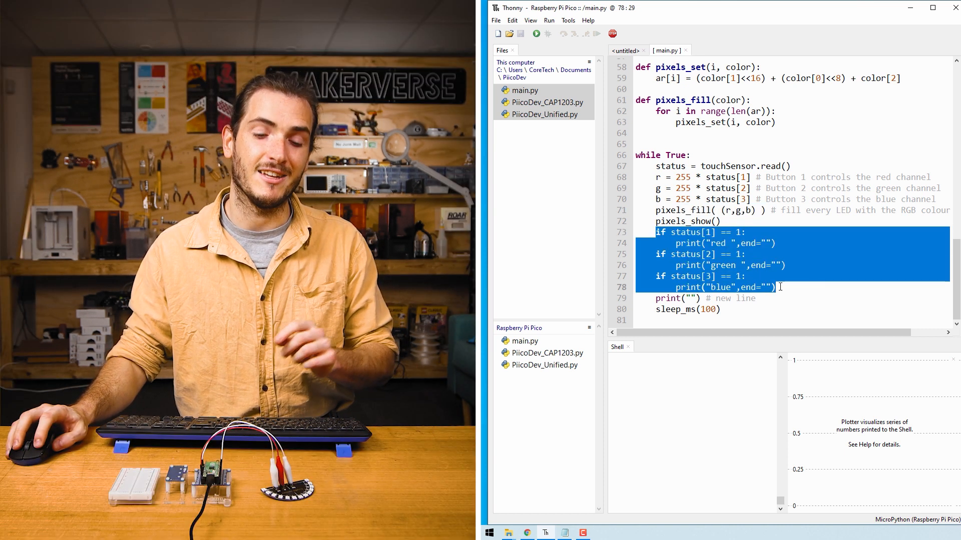
{"action": "left_click", "coordinate": [778, 287]}
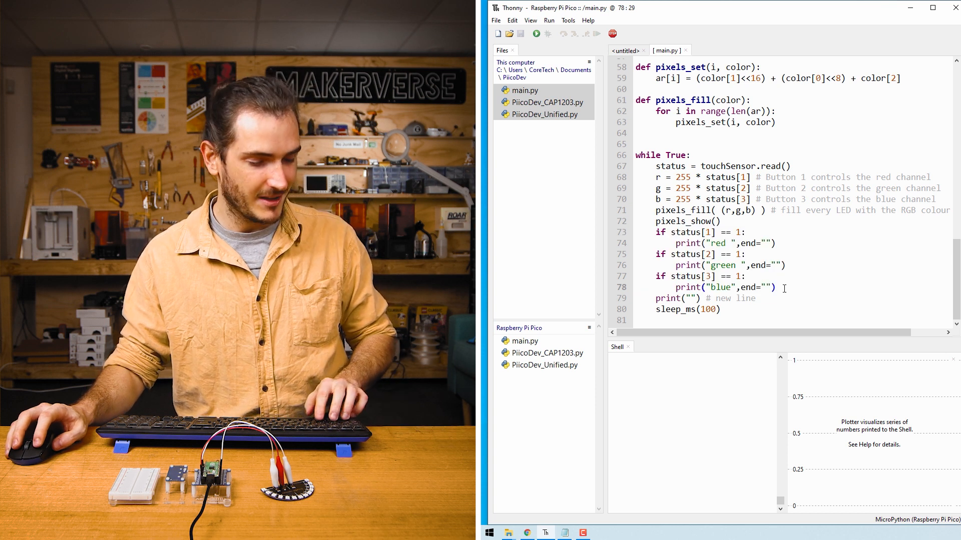